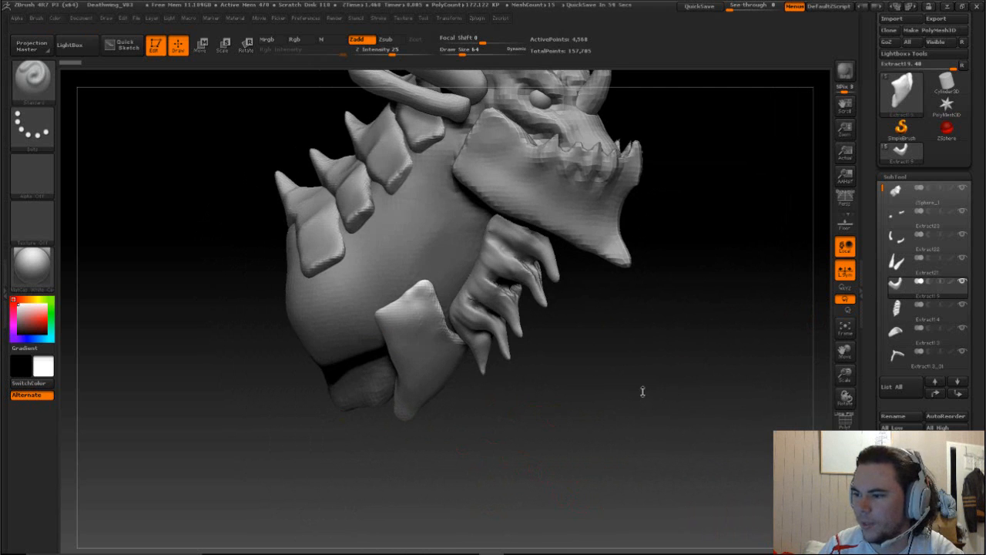
- Pull the neck spike subtools into longer, flatter armor slabs with the Move brush
{"action": "left_click_drag", "start_coordinate": [642, 391], "coordinate": [650, 397]}
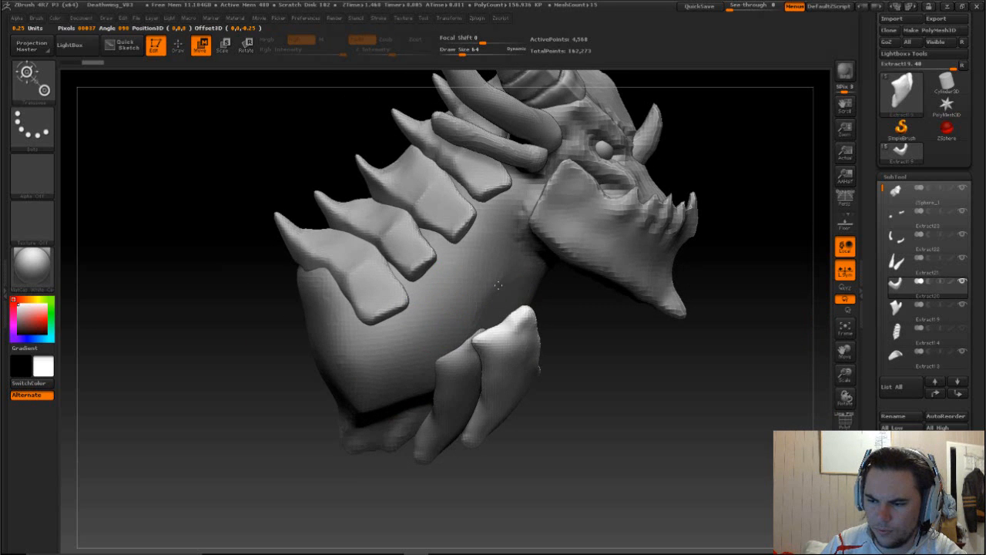
{"action": "left_click_drag", "start_coordinate": [498, 286], "coordinate": [496, 298]}
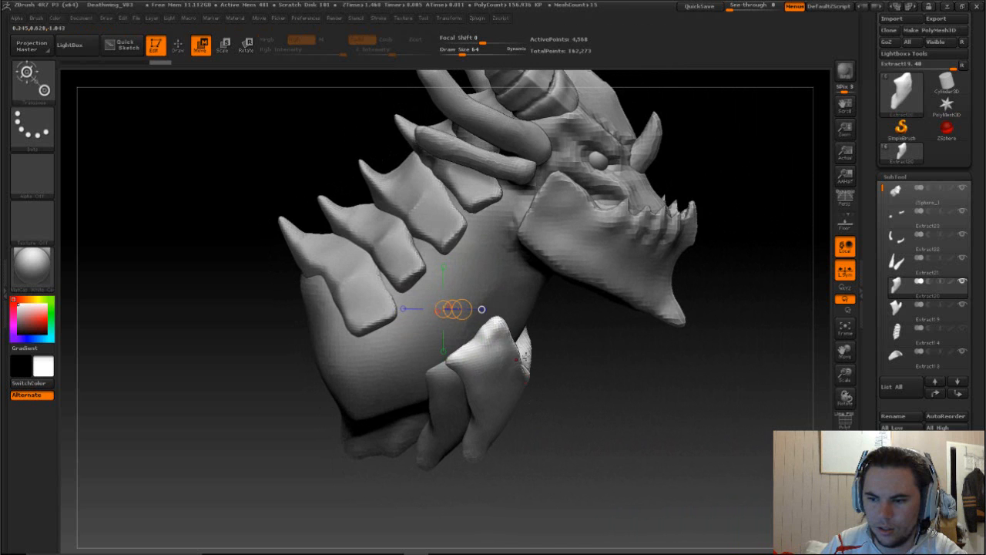
- Smooth the front plate and shape its pointed edge, then orbit to check it from all sides
{"action": "left_click_drag", "start_coordinate": [455, 308], "coordinate": [543, 315]}
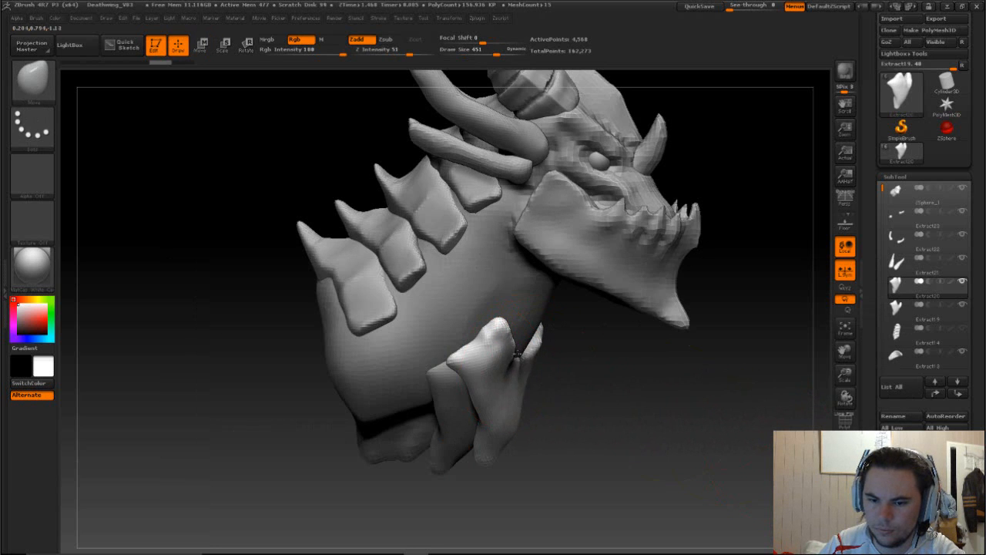
{"action": "left_click_drag", "start_coordinate": [516, 354], "coordinate": [477, 319]}
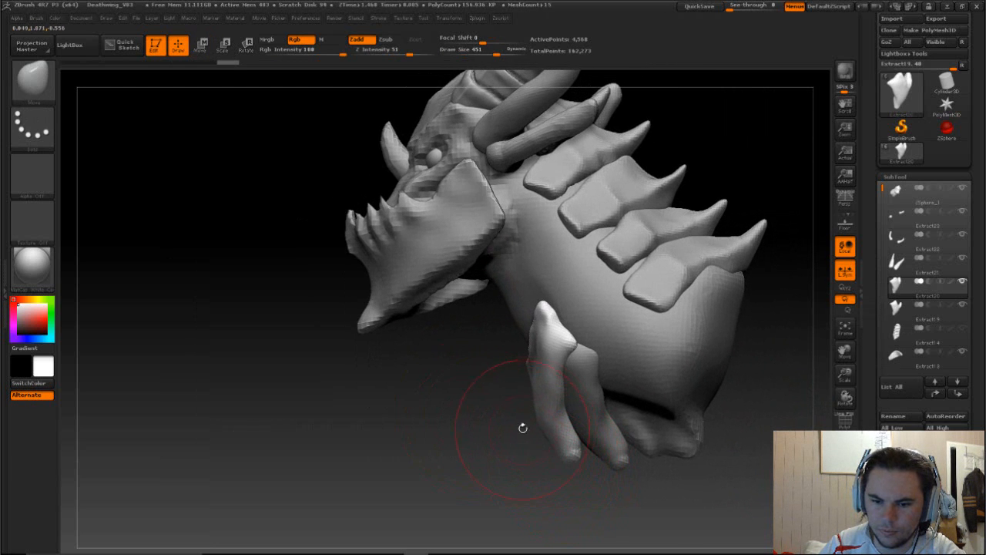
{"action": "left_click_drag", "start_coordinate": [522, 428], "coordinate": [512, 443]}
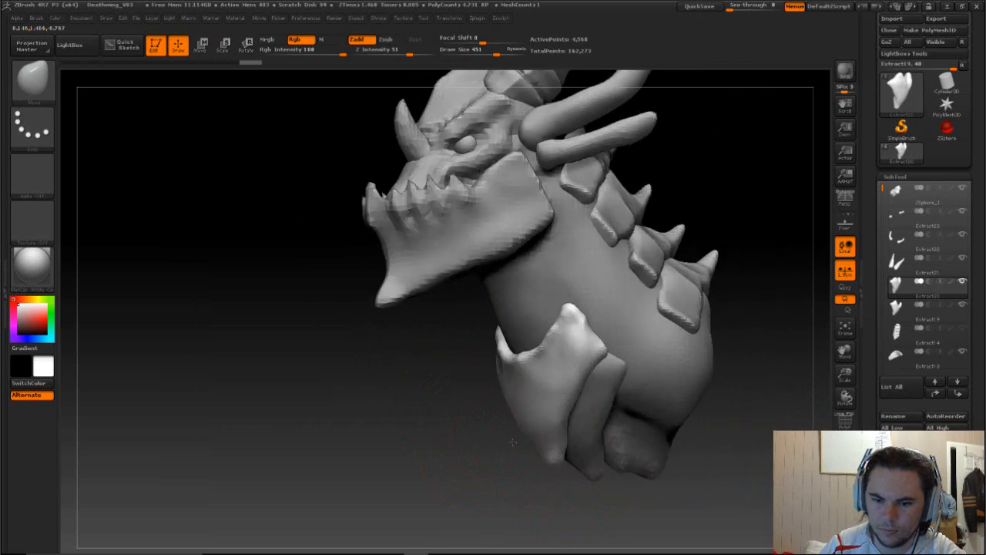
{"action": "left_click_drag", "start_coordinate": [513, 443], "coordinate": [660, 458]}
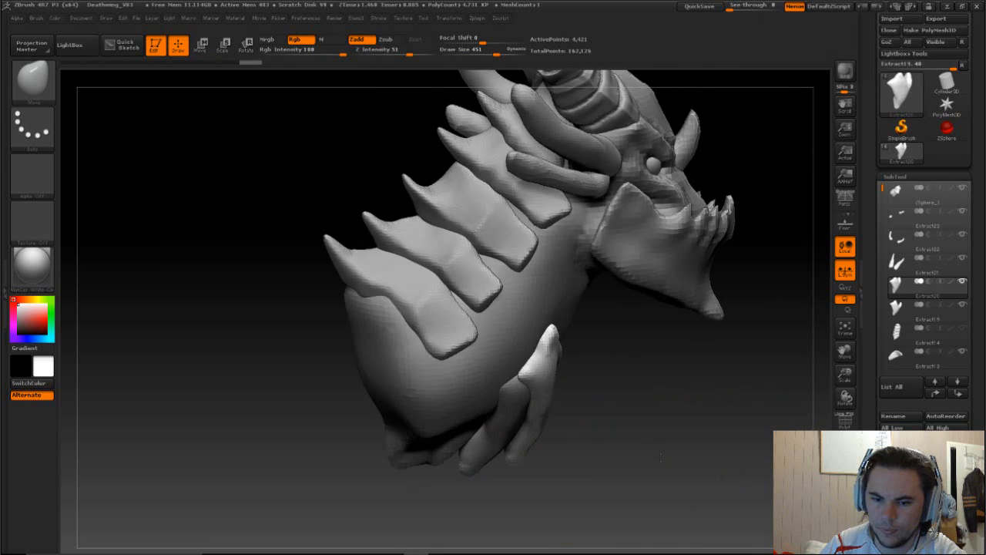
{"action": "left_click_drag", "start_coordinate": [659, 455], "coordinate": [678, 405]}
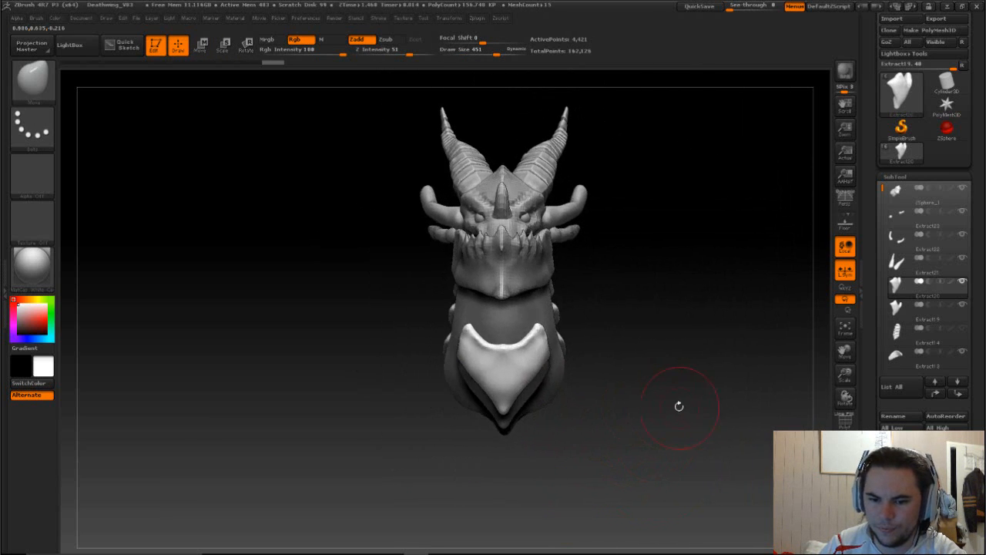
{"action": "left_click_drag", "start_coordinate": [678, 406], "coordinate": [664, 322]}
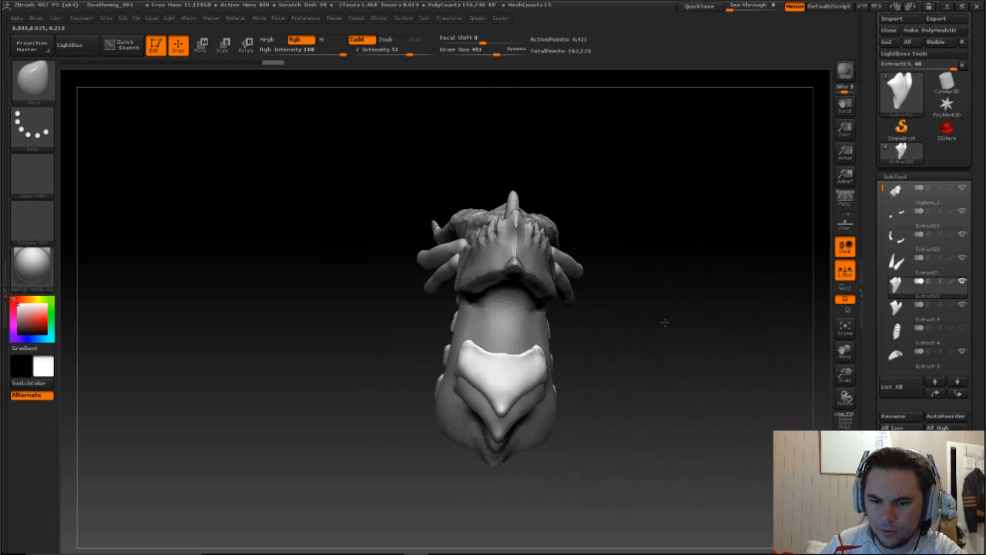
{"action": "left_click_drag", "start_coordinate": [662, 323], "coordinate": [506, 313]}
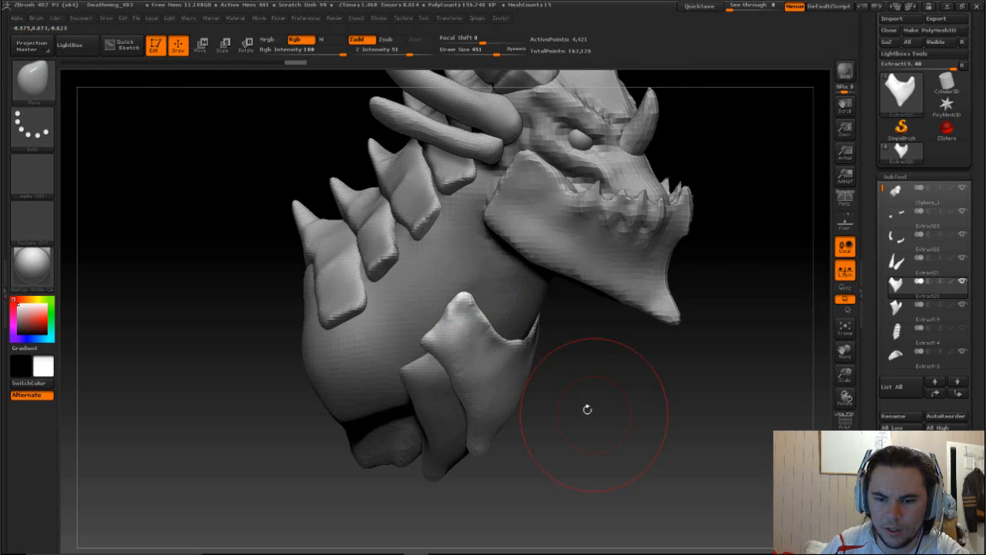
- Orbit to face the chest plate and duplicate its subtool
{"action": "left_click_drag", "start_coordinate": [586, 409], "coordinate": [509, 324]}
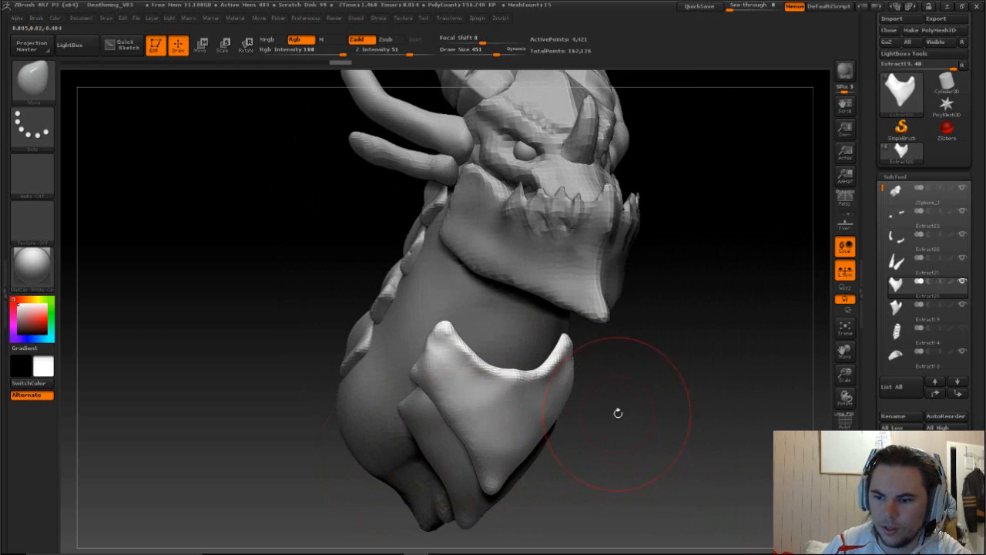
{"action": "left_click_drag", "start_coordinate": [617, 414], "coordinate": [765, 393]}
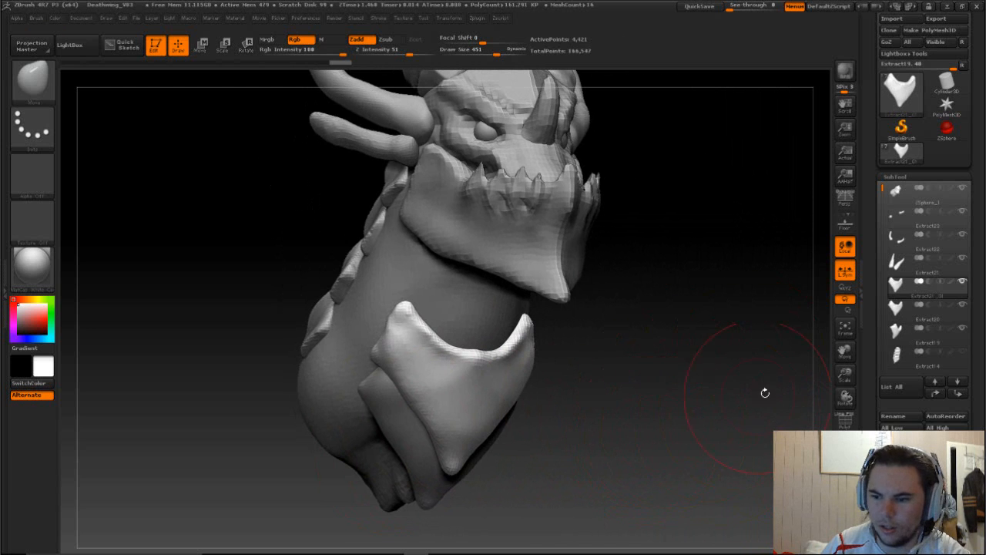
{"action": "left_click", "coordinate": [910, 335]}
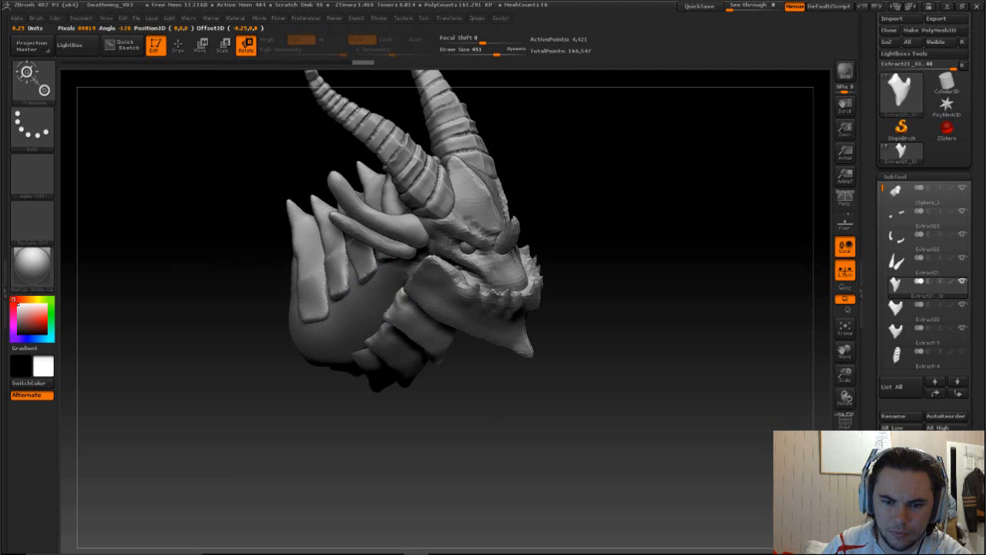
- Move the copied chest plate down the front of the neck with Transpose
{"action": "left_click", "coordinate": [201, 45]}
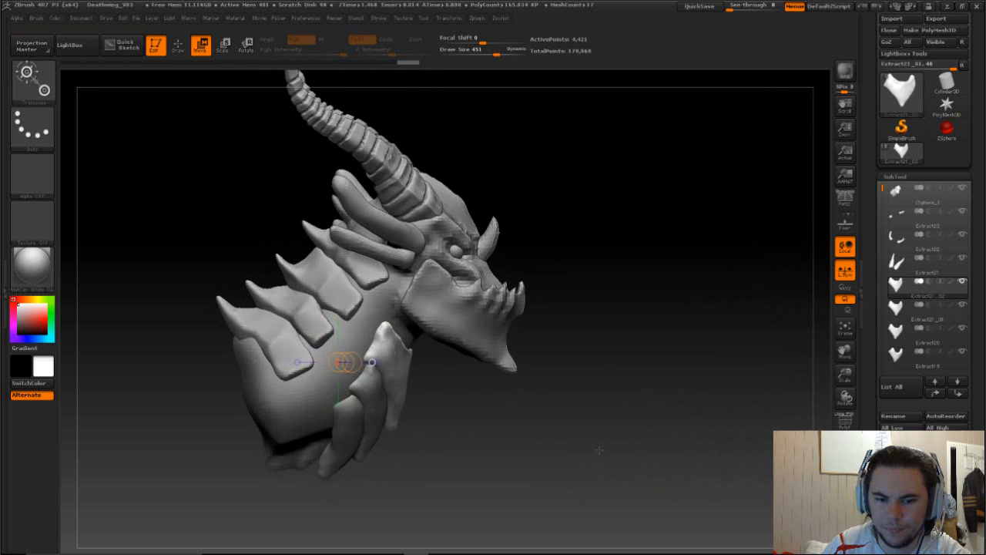
{"action": "left_click_drag", "start_coordinate": [372, 362], "coordinate": [372, 363]}
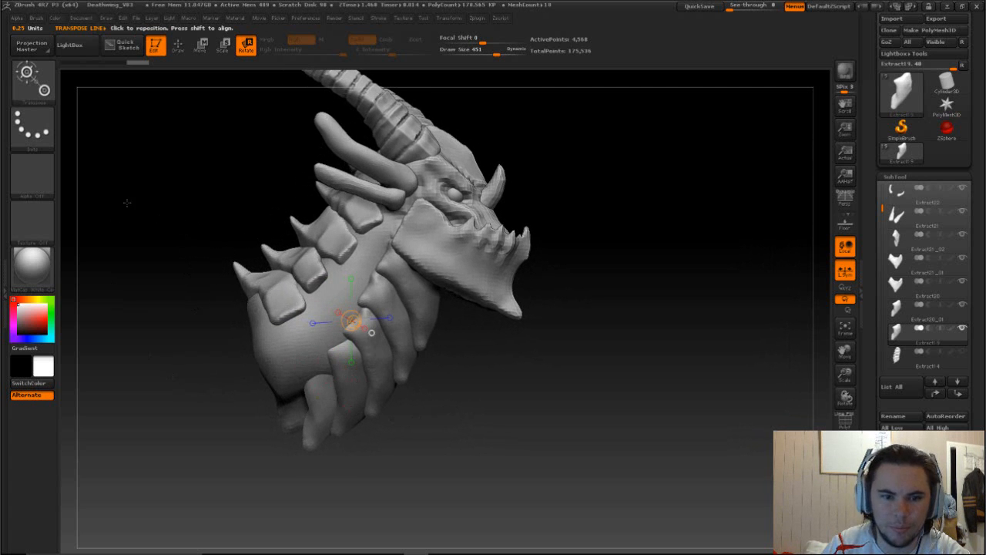
- Orbit to the back of the neck and pull the lowest plate into an overlapping shape
{"action": "left_click", "coordinate": [179, 46]}
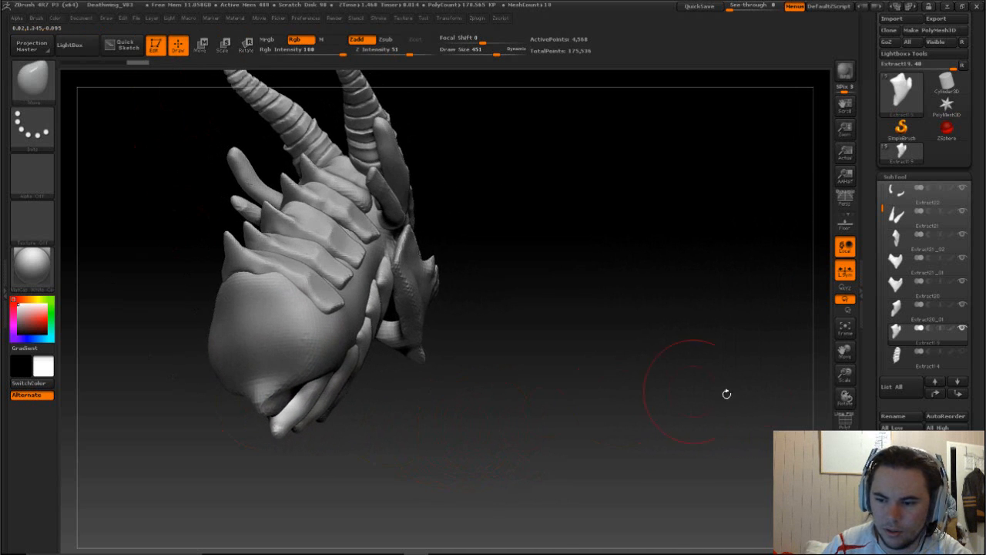
{"action": "left_click_drag", "start_coordinate": [726, 393], "coordinate": [416, 402]}
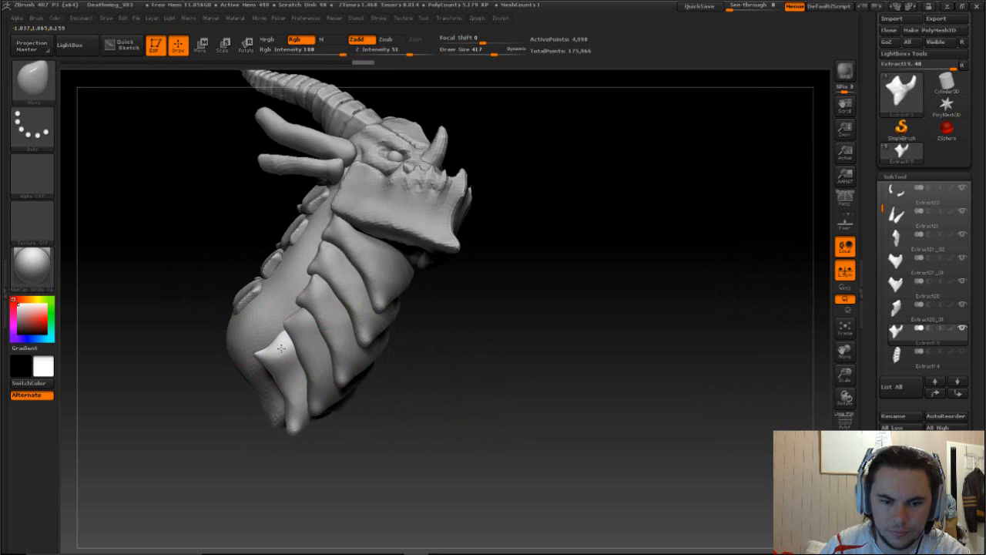
{"action": "left_click", "coordinate": [276, 355]}
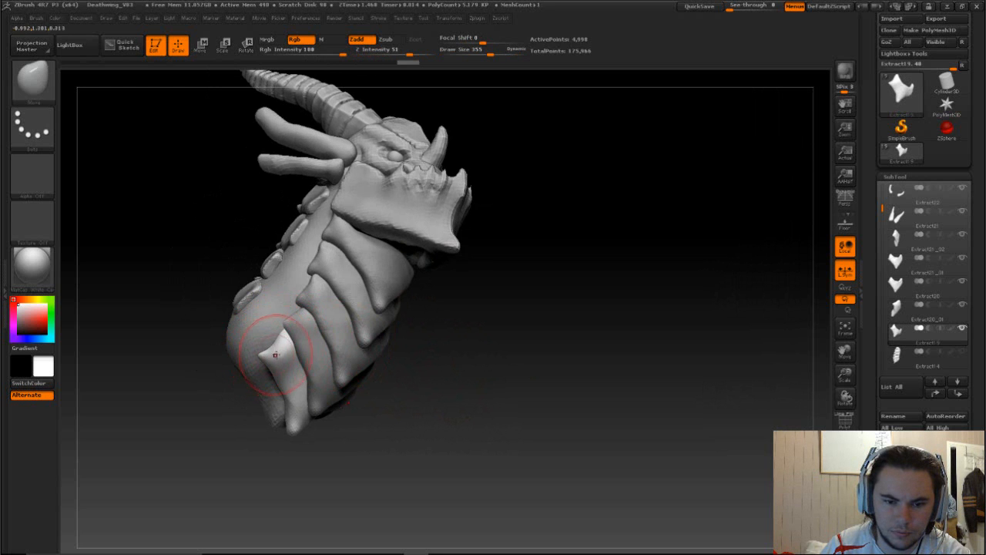
{"action": "left_click_drag", "start_coordinate": [275, 355], "coordinate": [404, 410]}
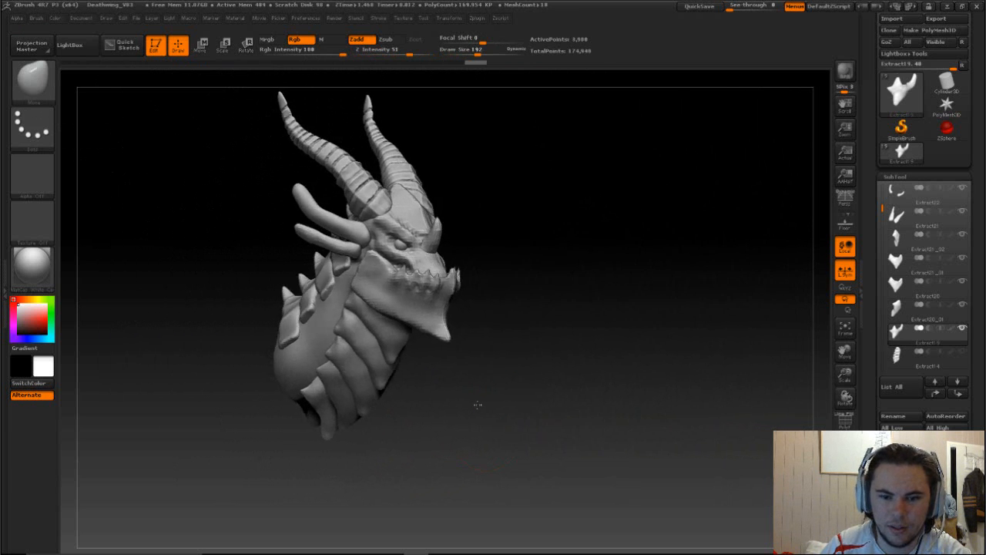
{"action": "left_click_drag", "start_coordinate": [477, 404], "coordinate": [399, 405]}
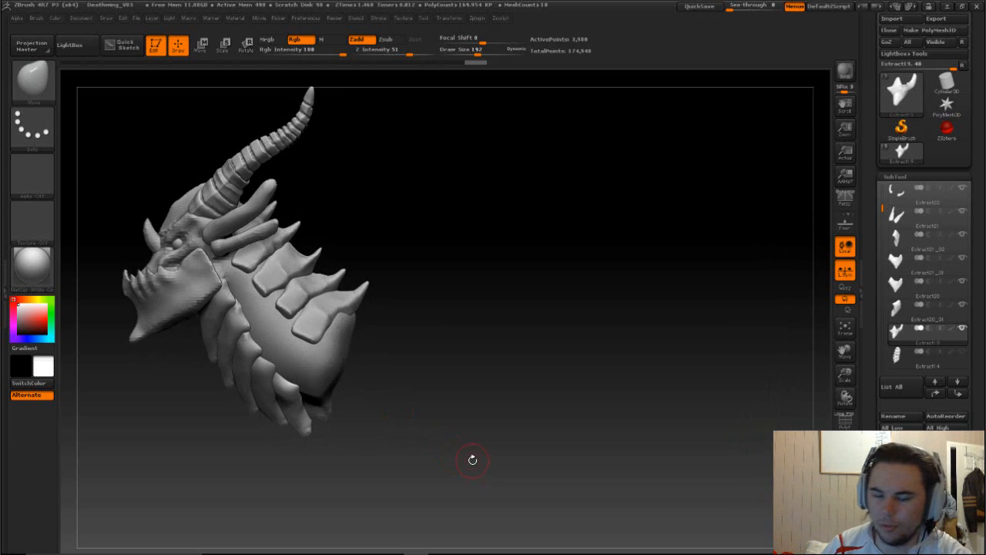
{"action": "left_click_drag", "start_coordinate": [472, 460], "coordinate": [544, 436]}
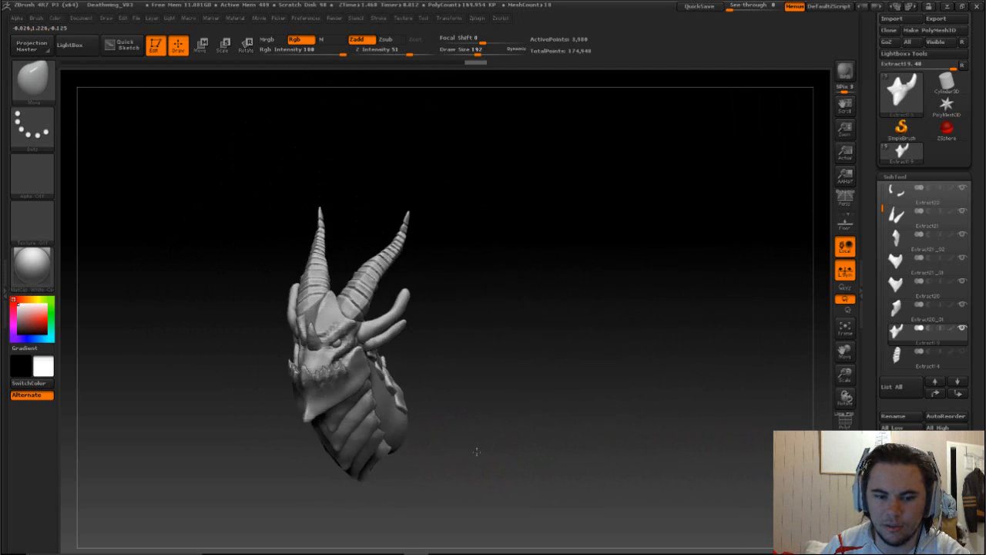
{"action": "left_click_drag", "start_coordinate": [476, 453], "coordinate": [486, 429]}
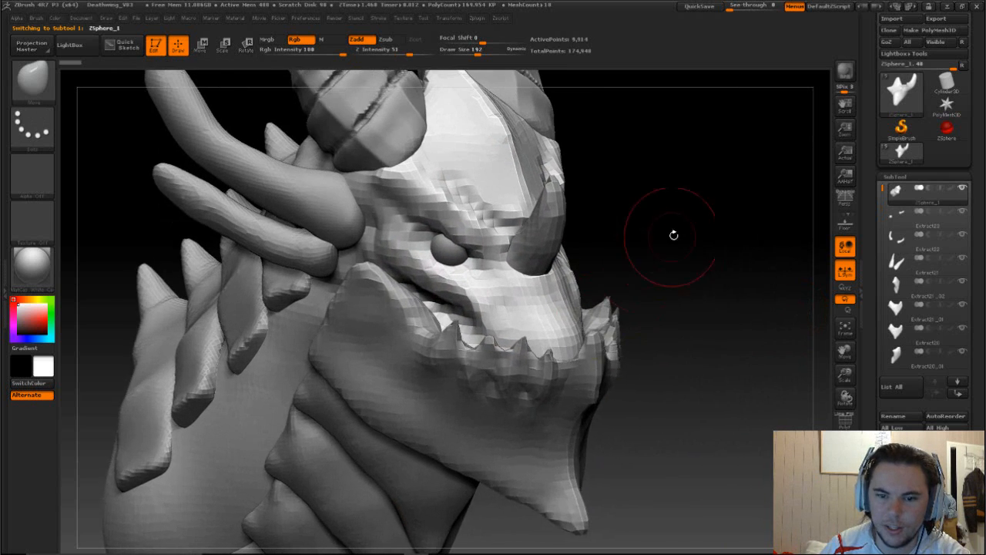
- Rotate around the eye and build up the brow ridge with ClayBuildup
{"action": "left_click_drag", "start_coordinate": [674, 235], "coordinate": [580, 326]}
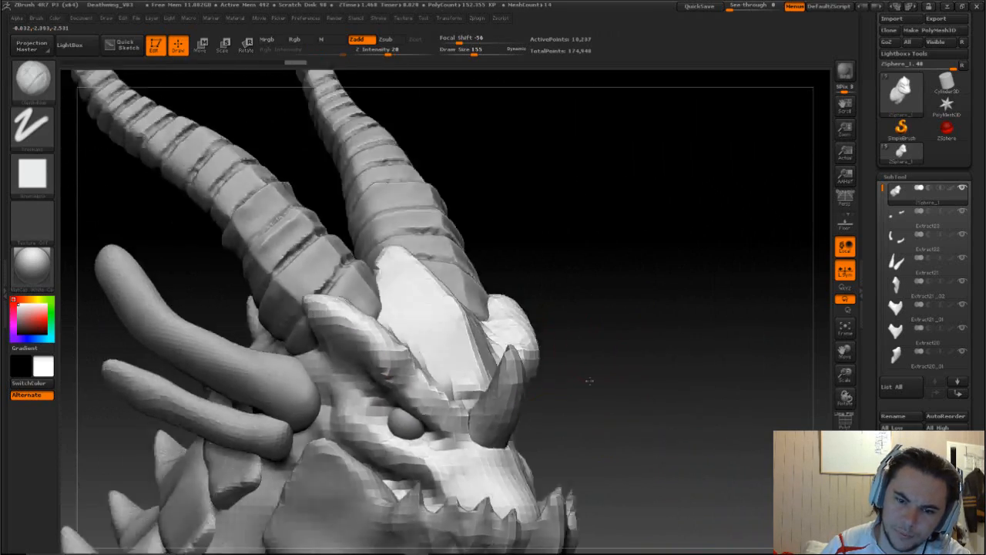
{"action": "left_click_drag", "start_coordinate": [589, 381], "coordinate": [658, 342]}
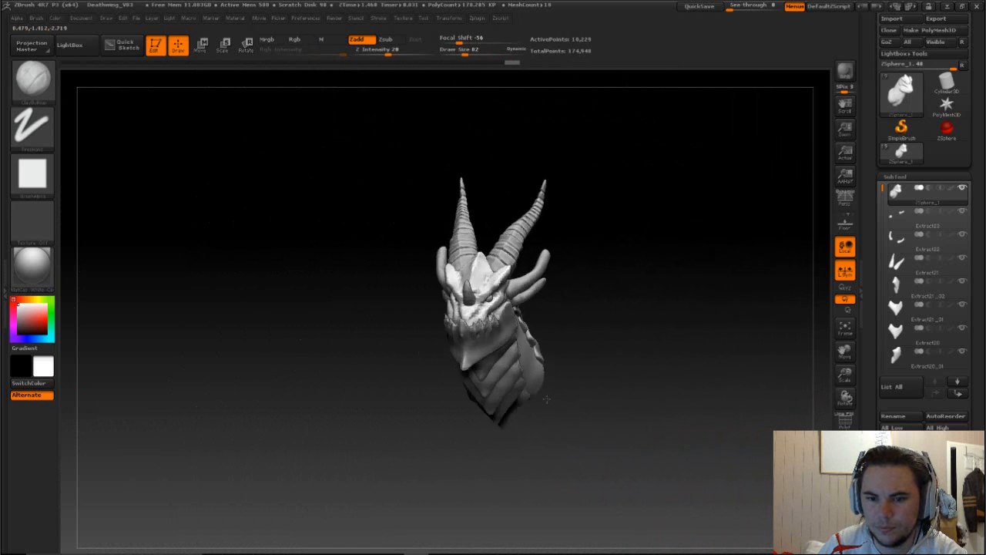
{"action": "left_click_drag", "start_coordinate": [547, 399], "coordinate": [602, 406]}
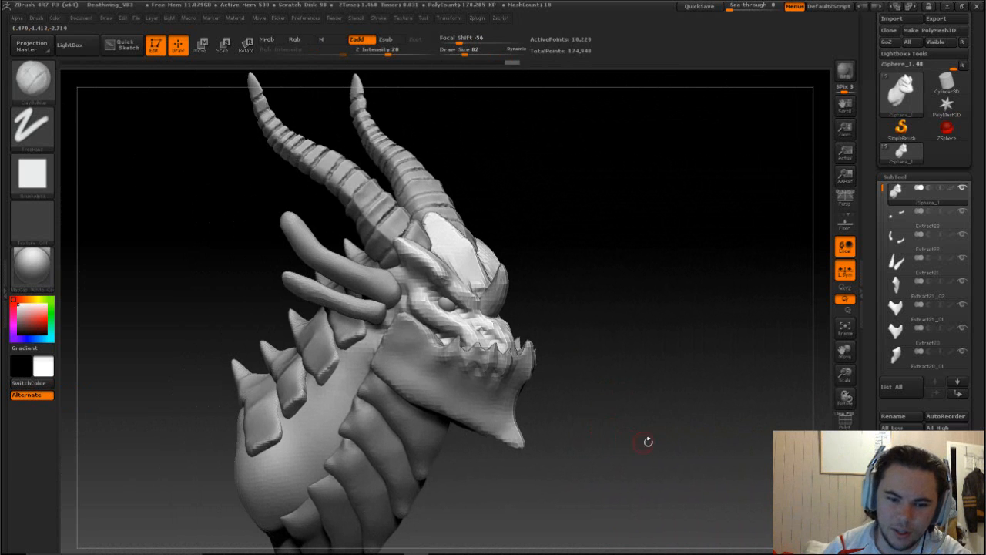
{"action": "left_click_drag", "start_coordinate": [647, 441], "coordinate": [647, 346]}
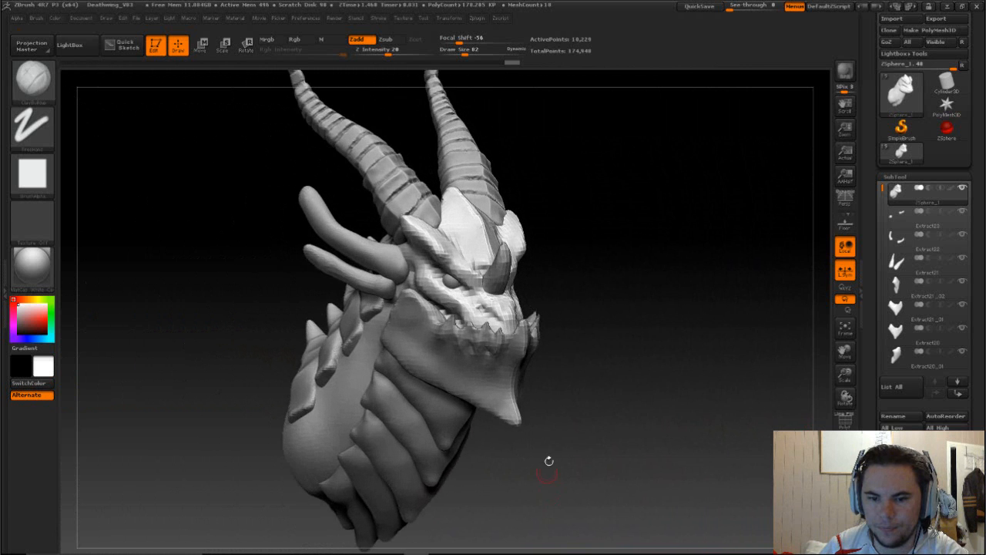
{"action": "left_click_drag", "start_coordinate": [549, 461], "coordinate": [602, 437]}
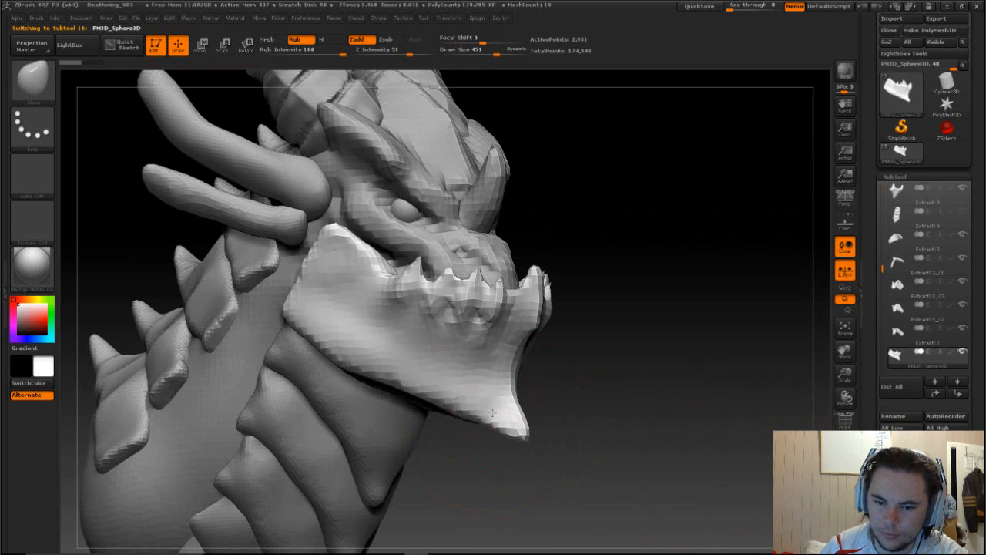
- Pull the lower jaw's chin point forward into a sharper point with Move
{"action": "left_click_drag", "start_coordinate": [493, 412], "coordinate": [509, 446]}
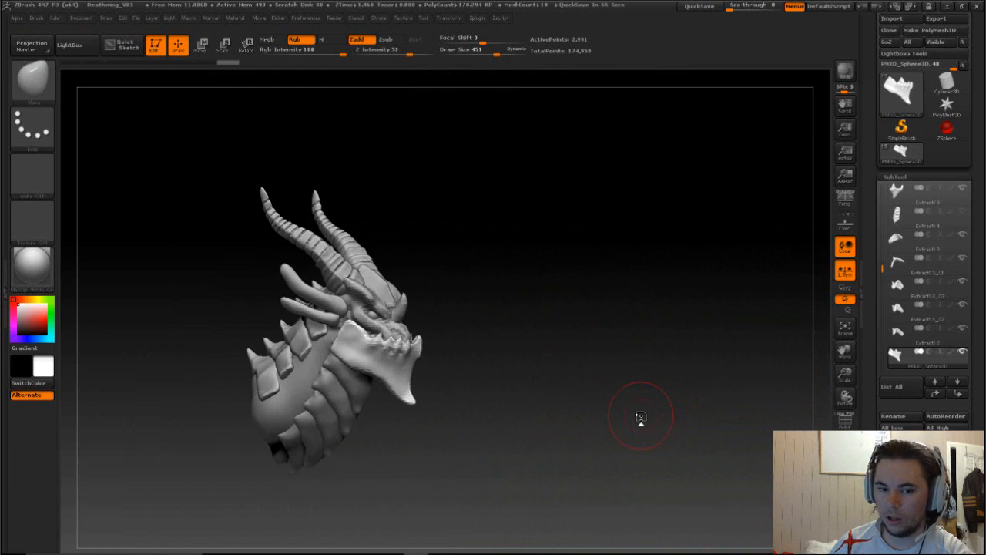
{"action": "mouse_move", "coordinate": [630, 409]}
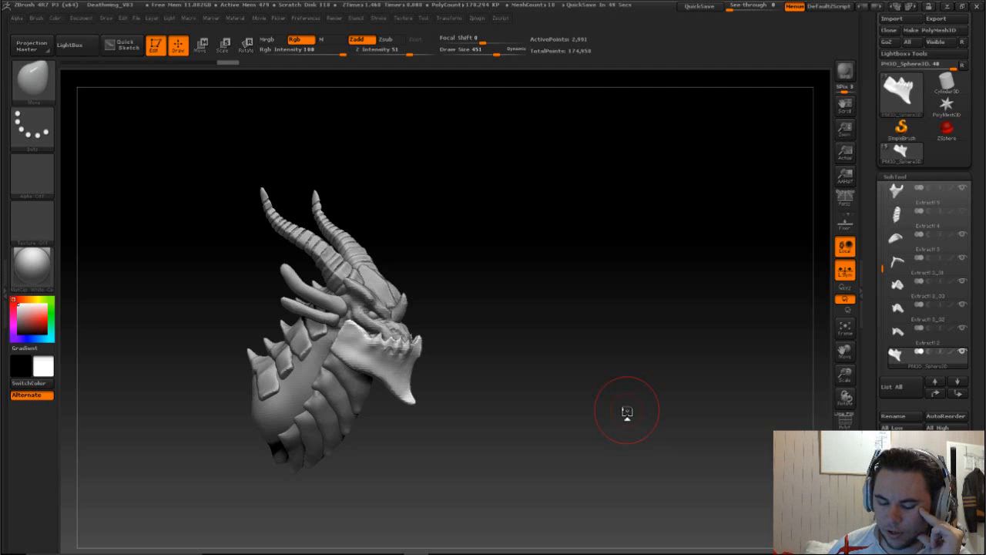
{"action": "mouse_move", "coordinate": [627, 410]}
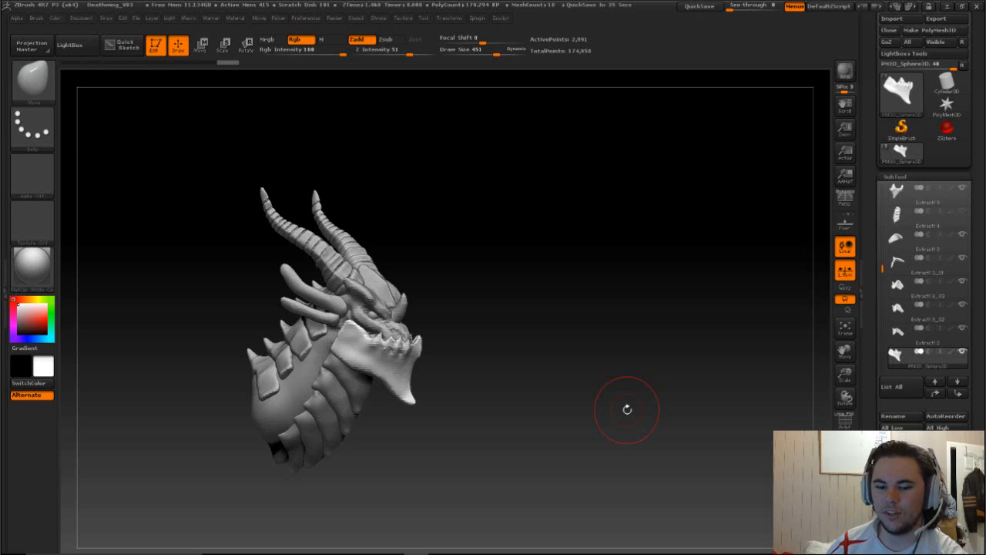
{"action": "mouse_move", "coordinate": [583, 402]}
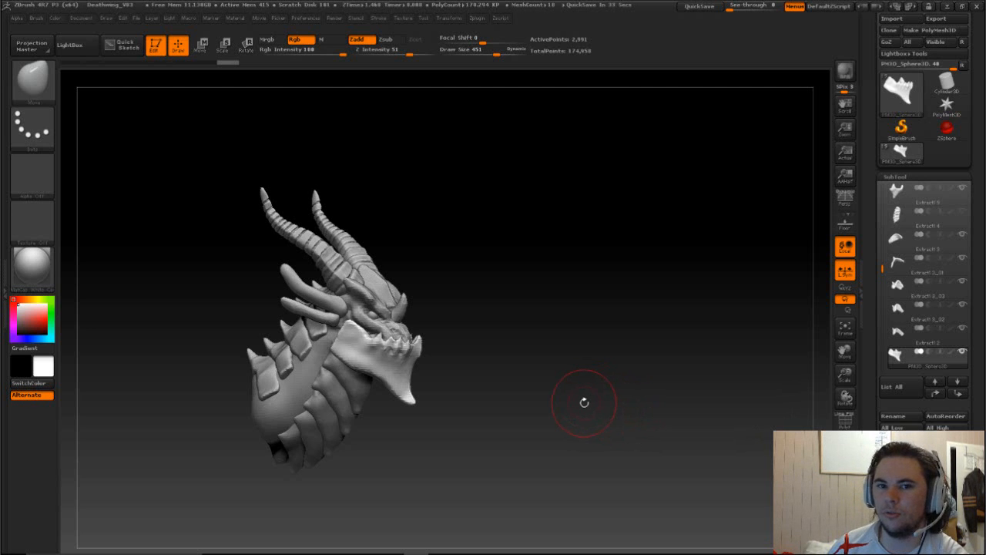